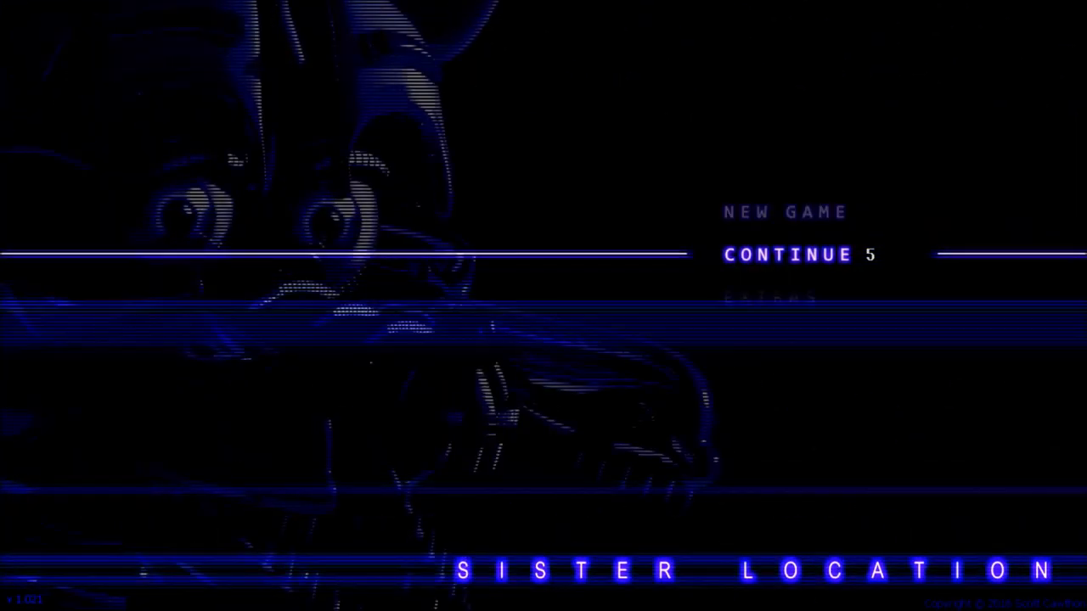
left_click(787, 255)
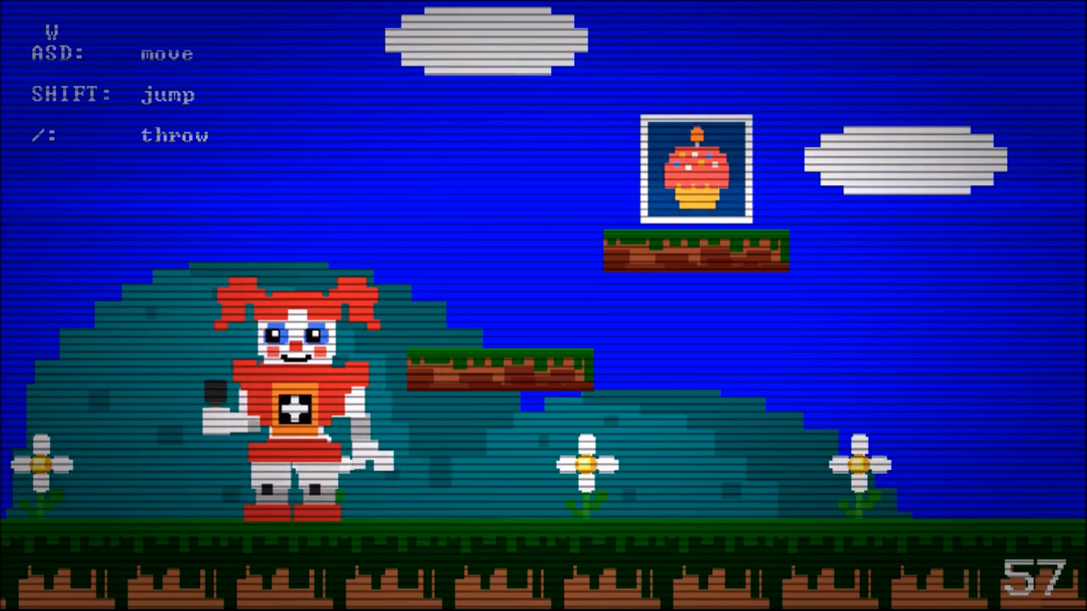
key("shift")
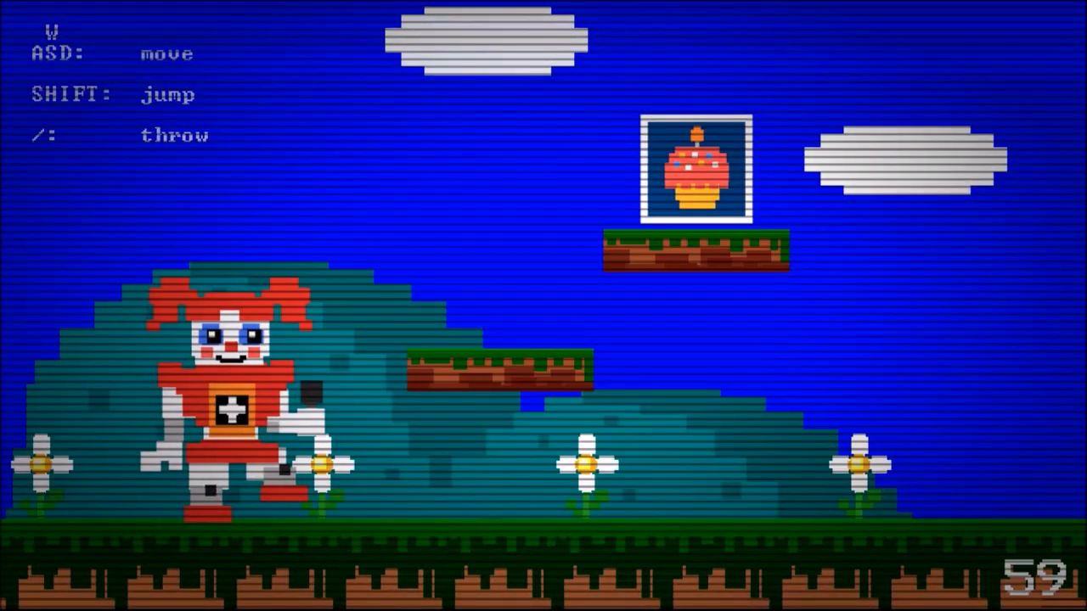
key("shift")
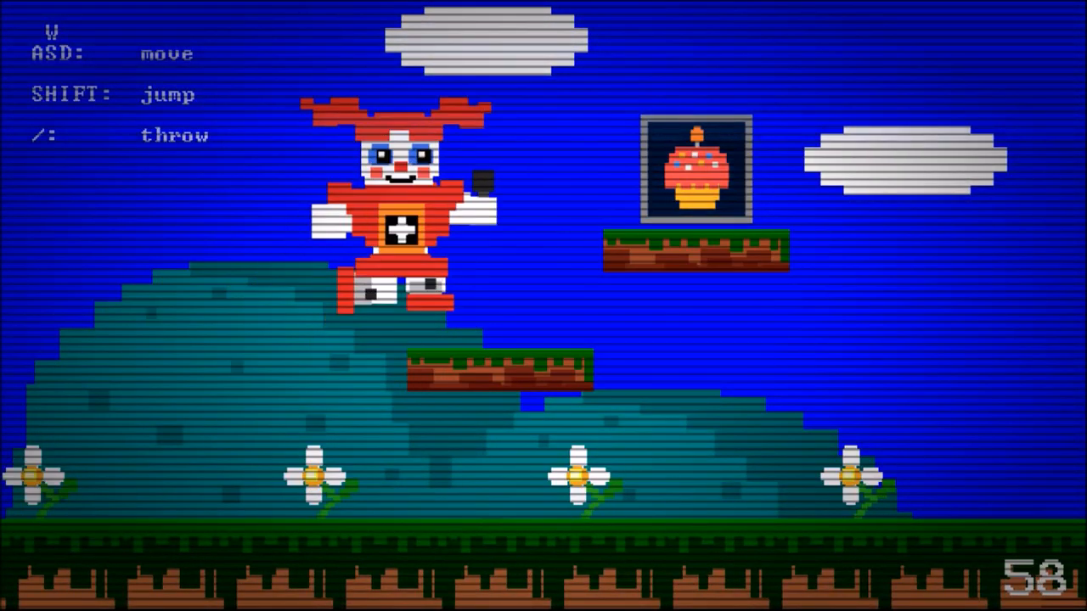